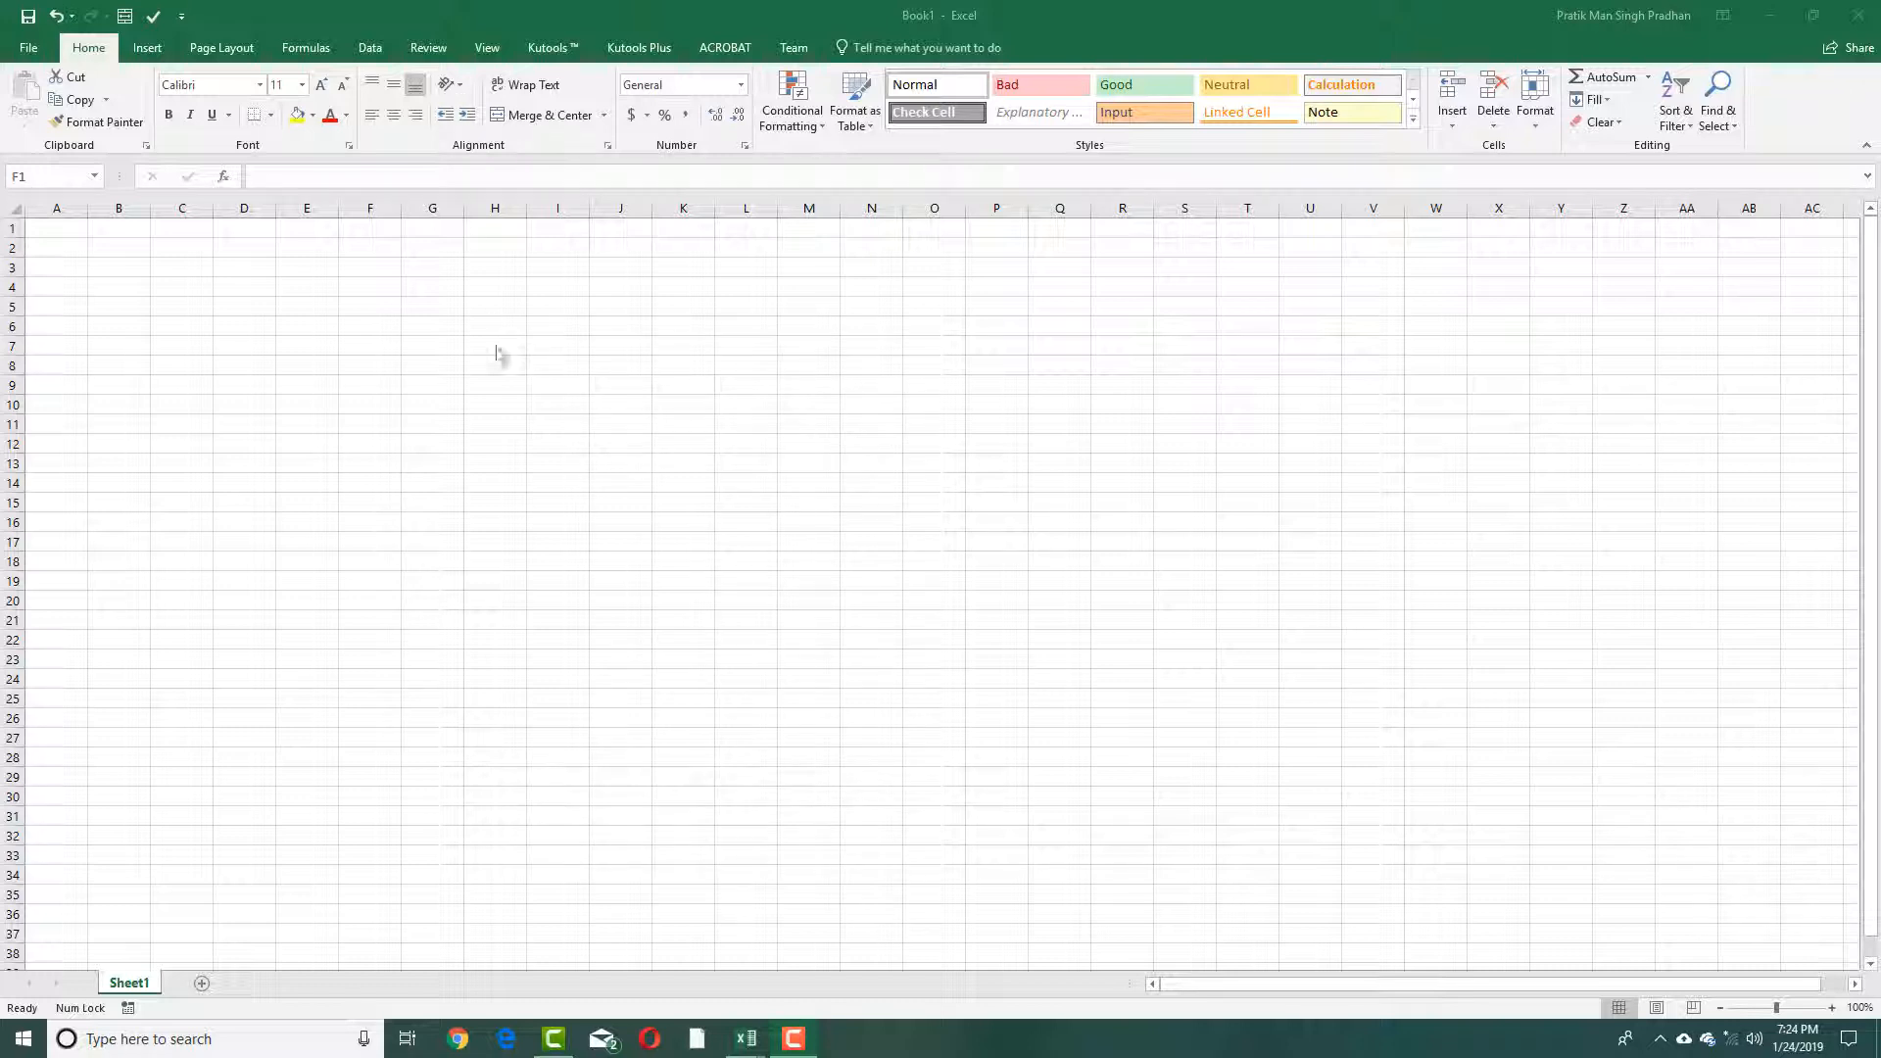
# - Select cell F1 and bring up the Insert tab commands
pyautogui.click(369, 227)
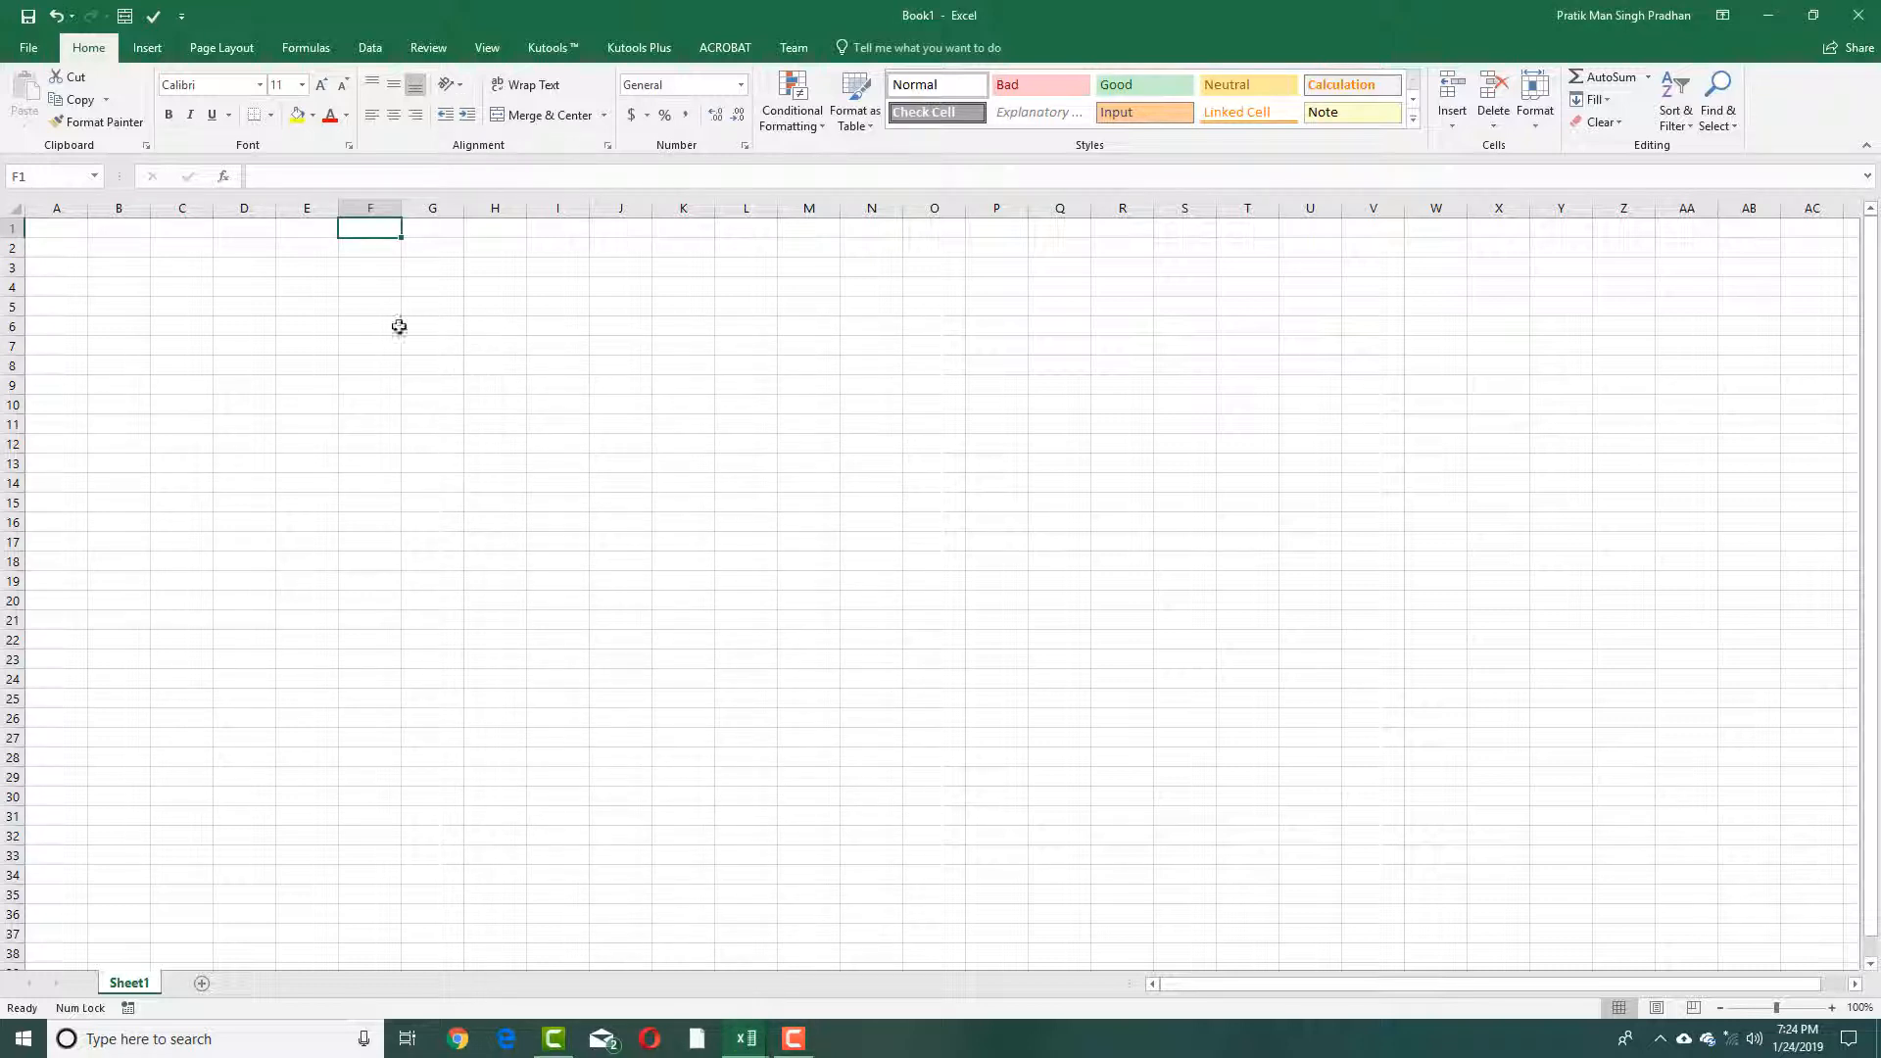
pyautogui.click(145, 46)
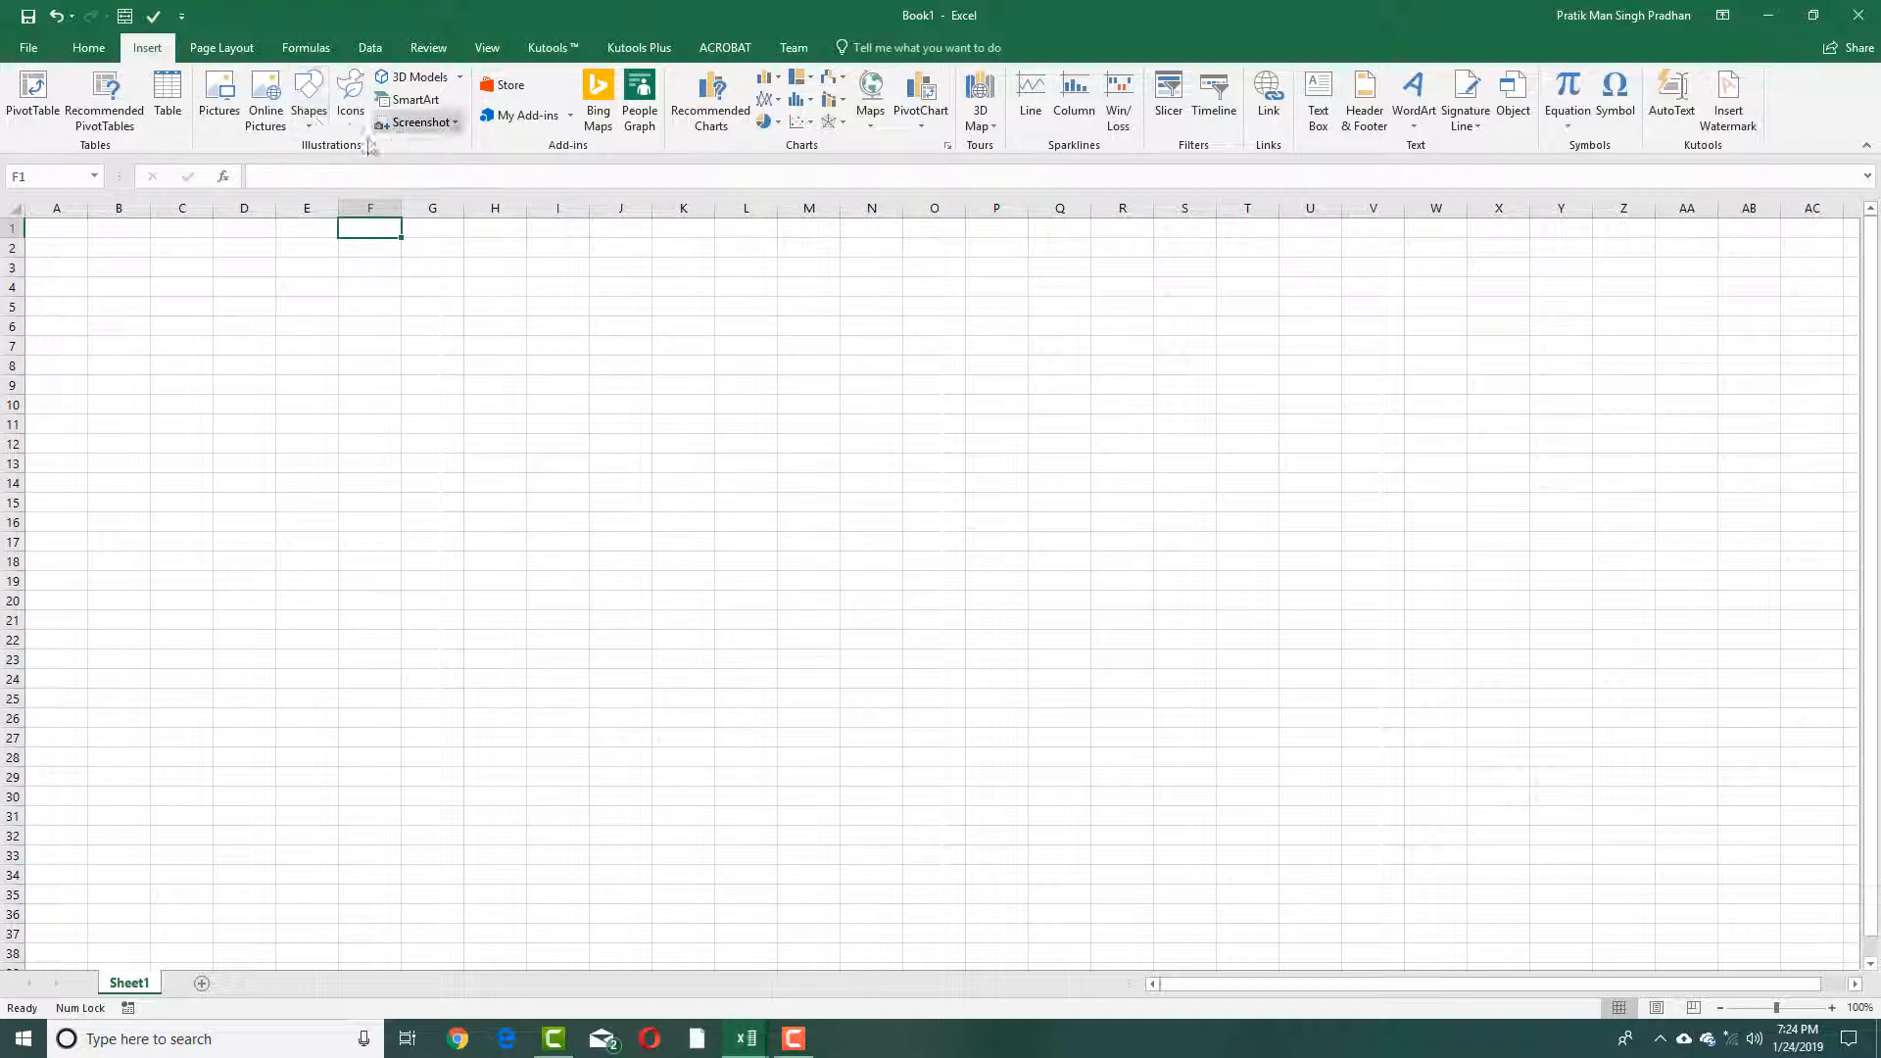
# - Insert 'Paint 3D Model.fbx' from the Desktop's New folder as a 3D model
pyautogui.click(465, 76)
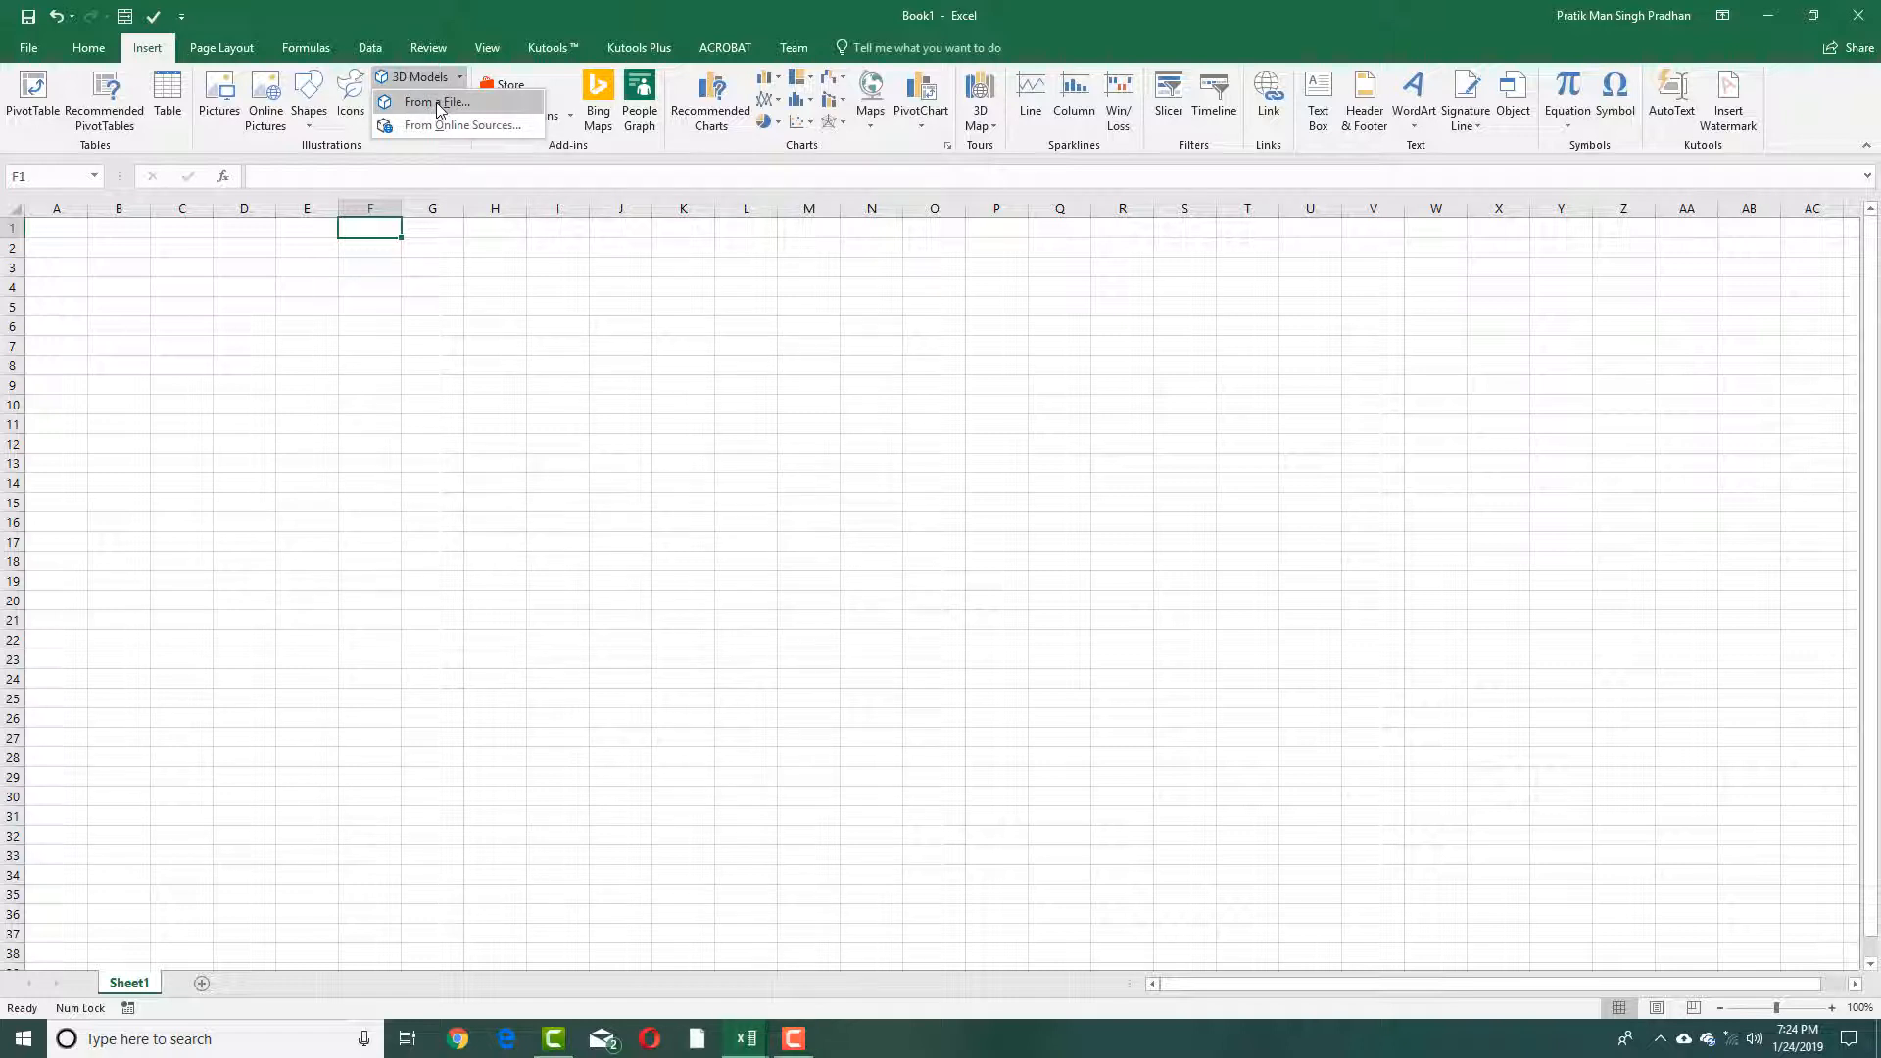
pyautogui.click(438, 101)
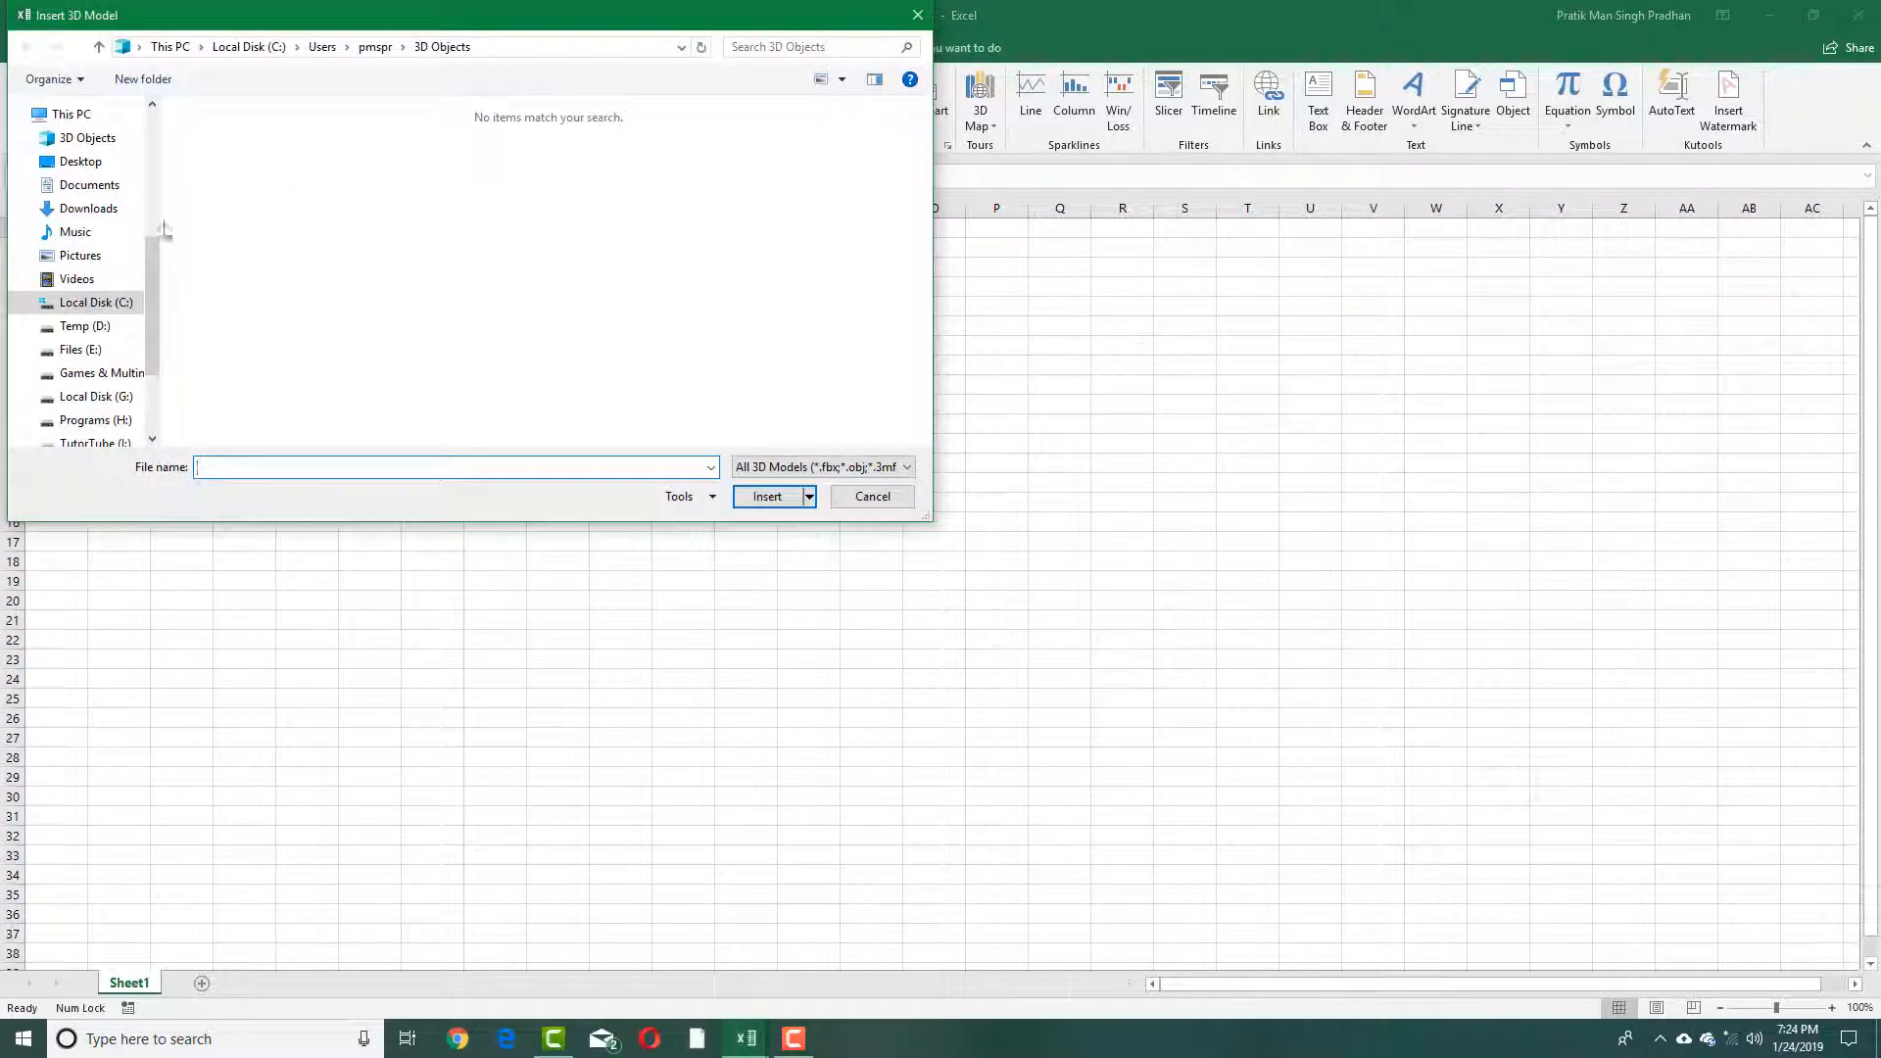
pyautogui.click(80, 161)
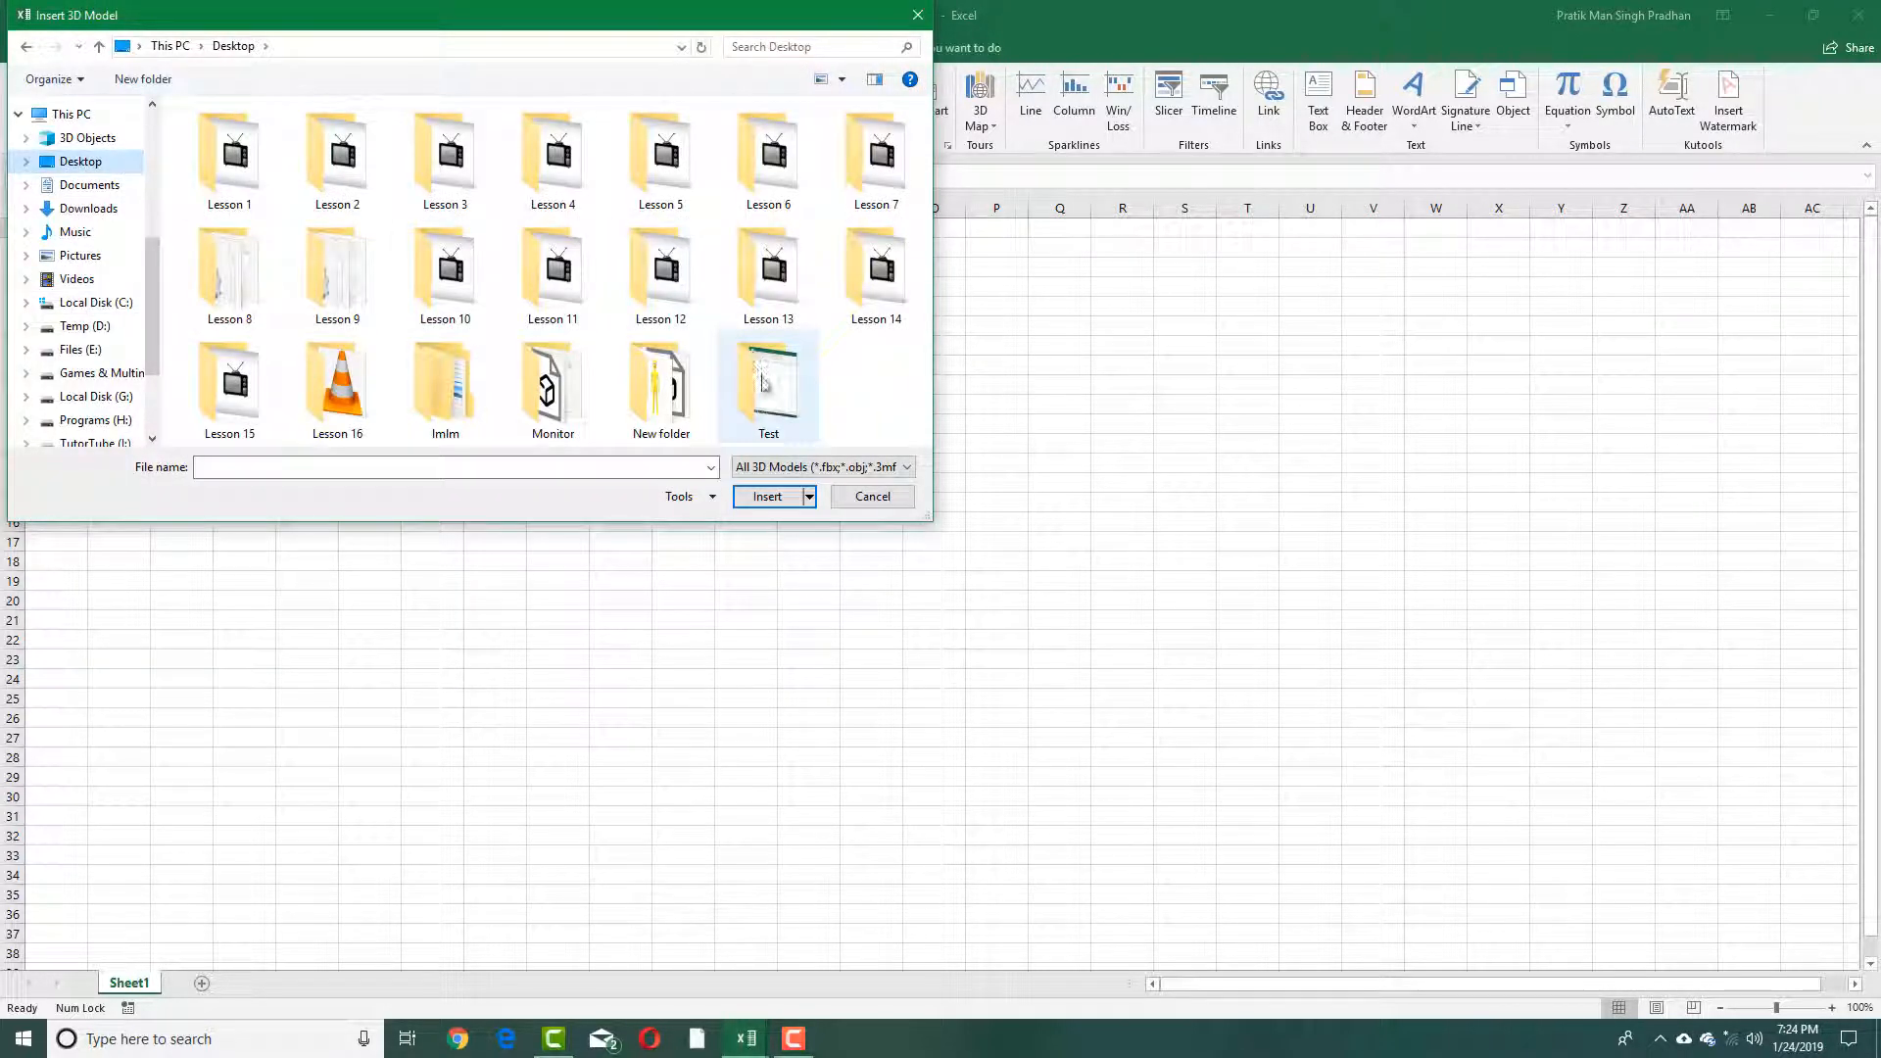
pyautogui.doubleClick(661, 384)
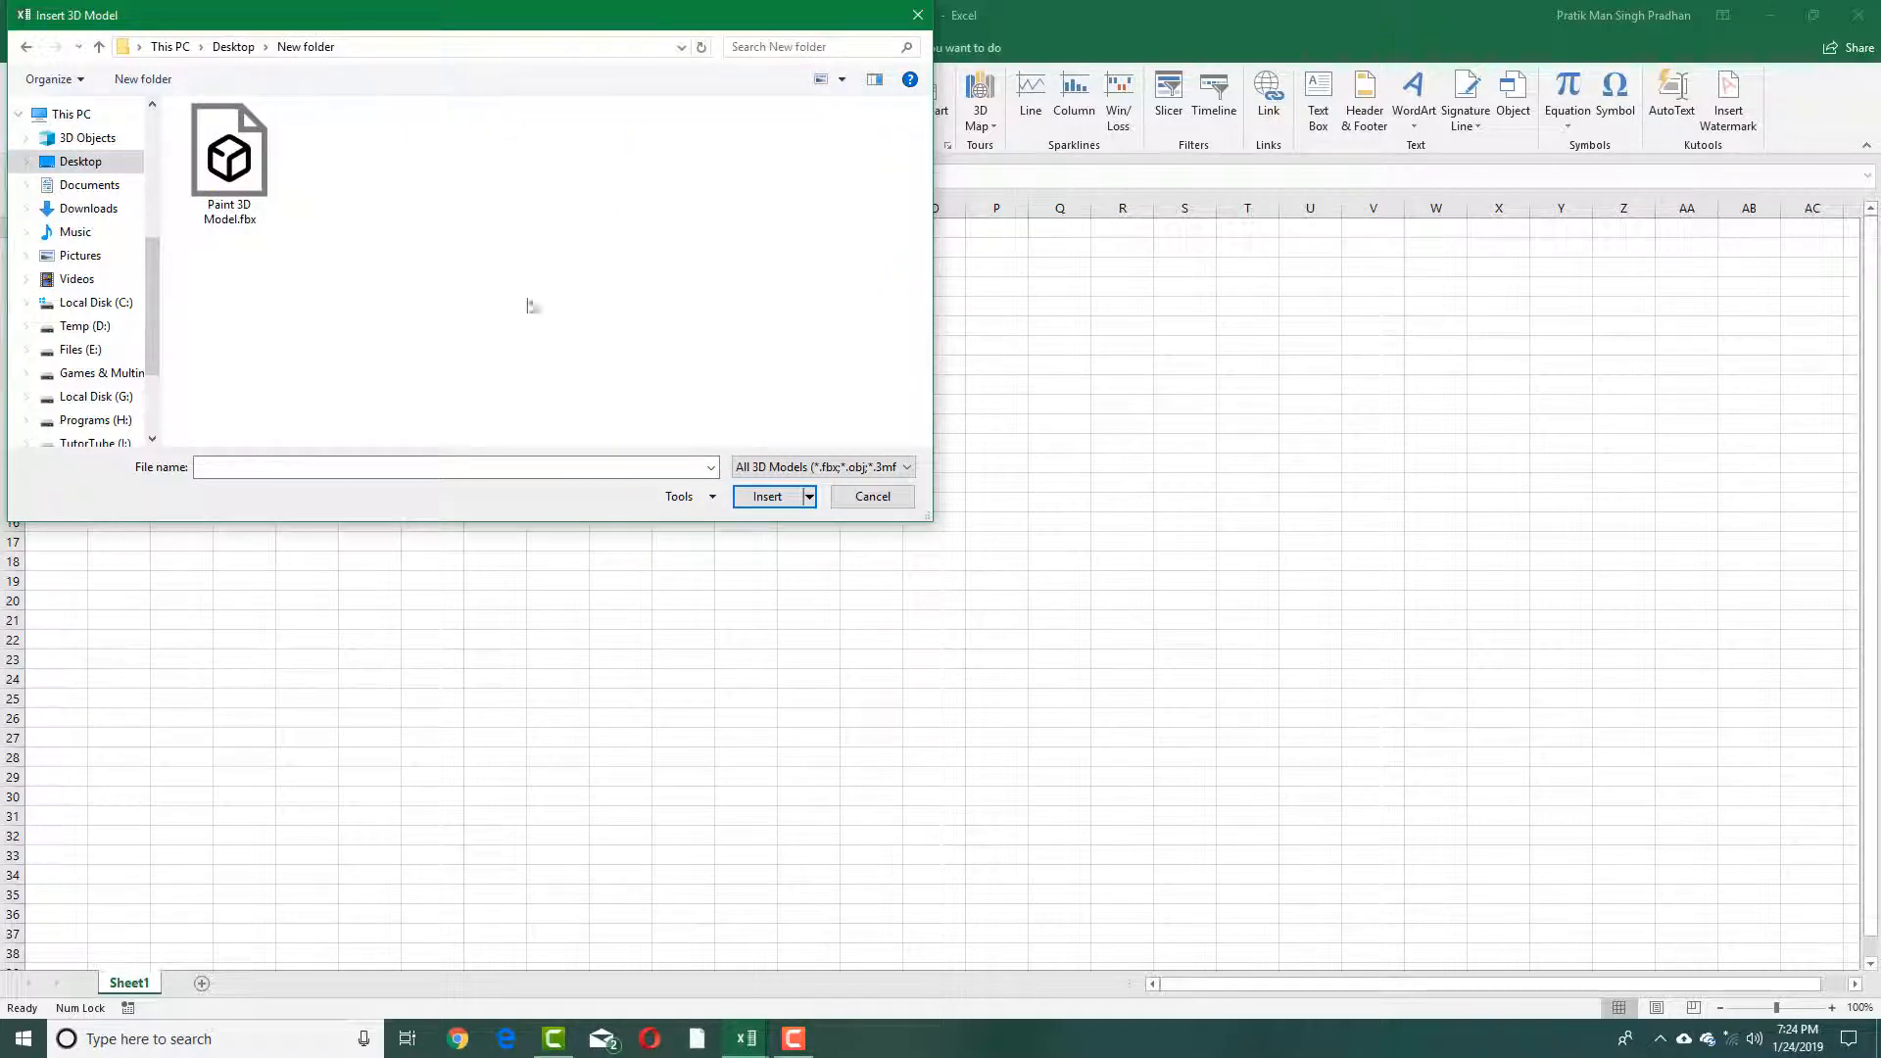
pyautogui.click(229, 152)
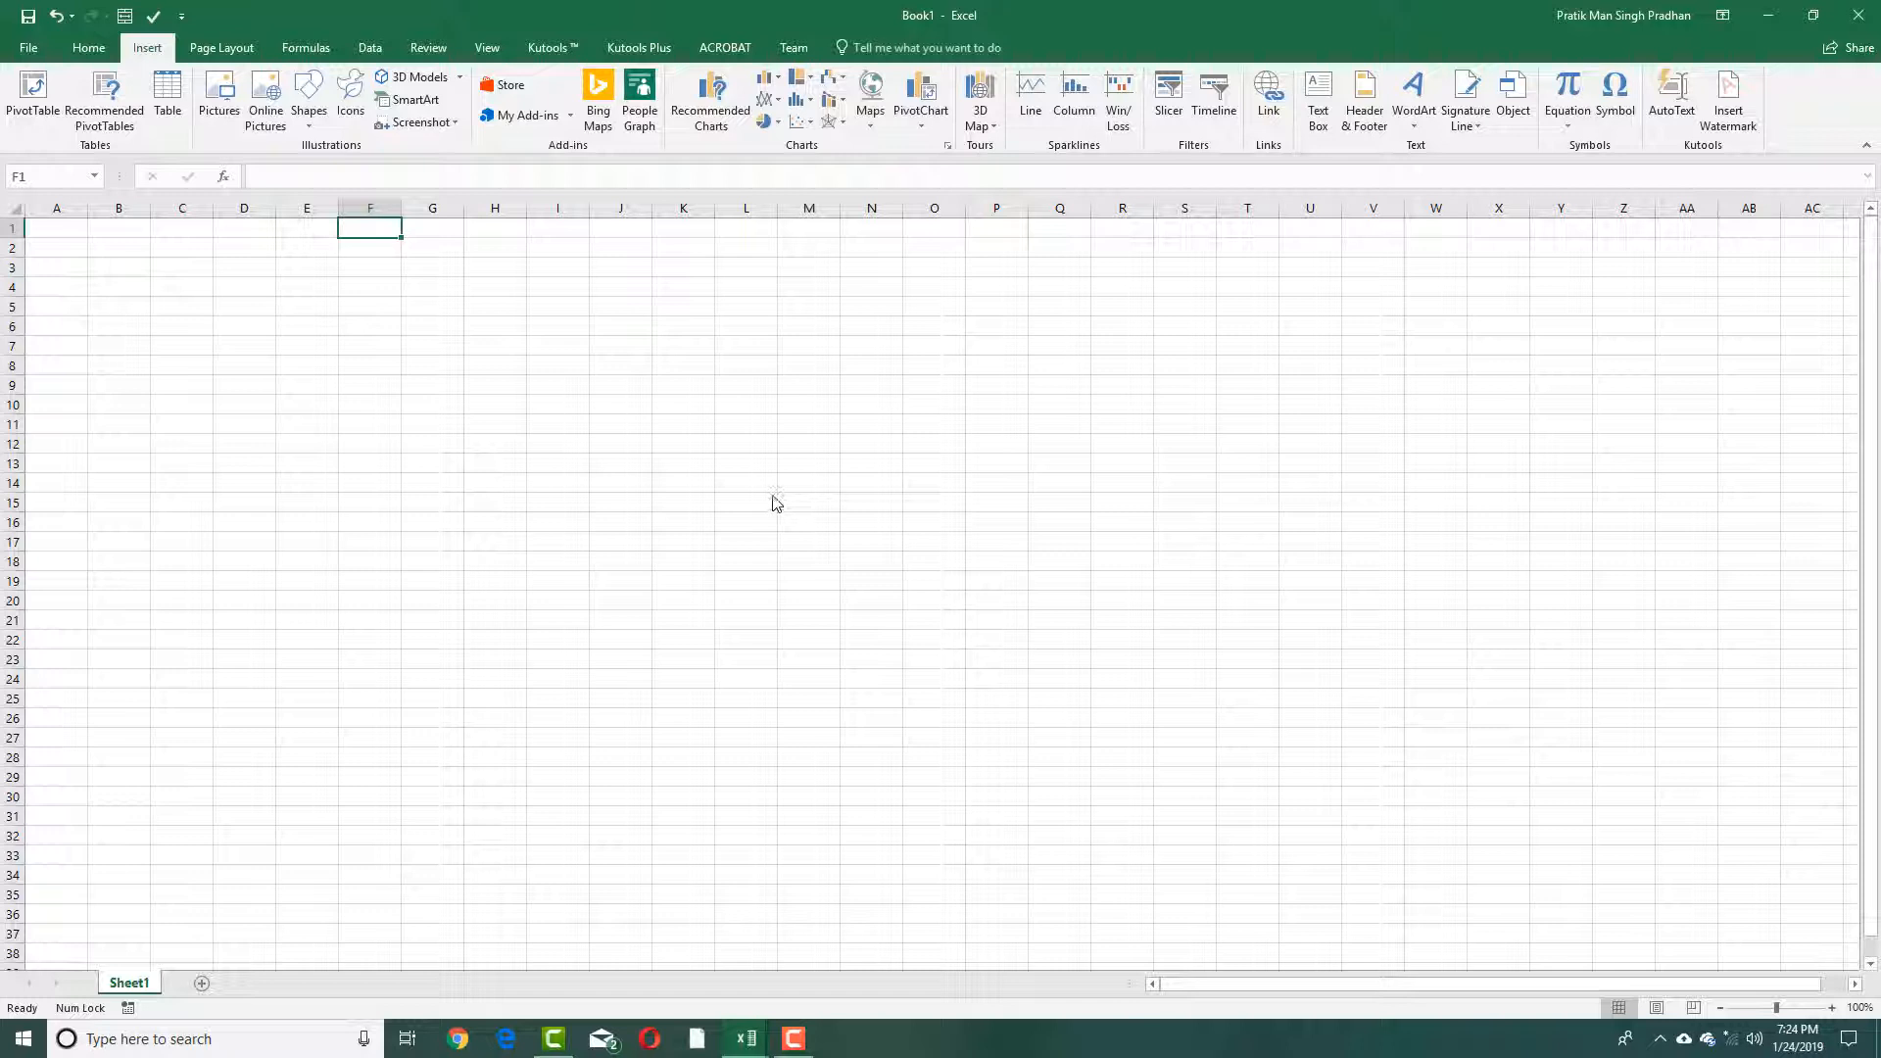
# - Drag the yellow figure's corner to span many rows, then rotate it sideways
pyautogui.click(417, 76)
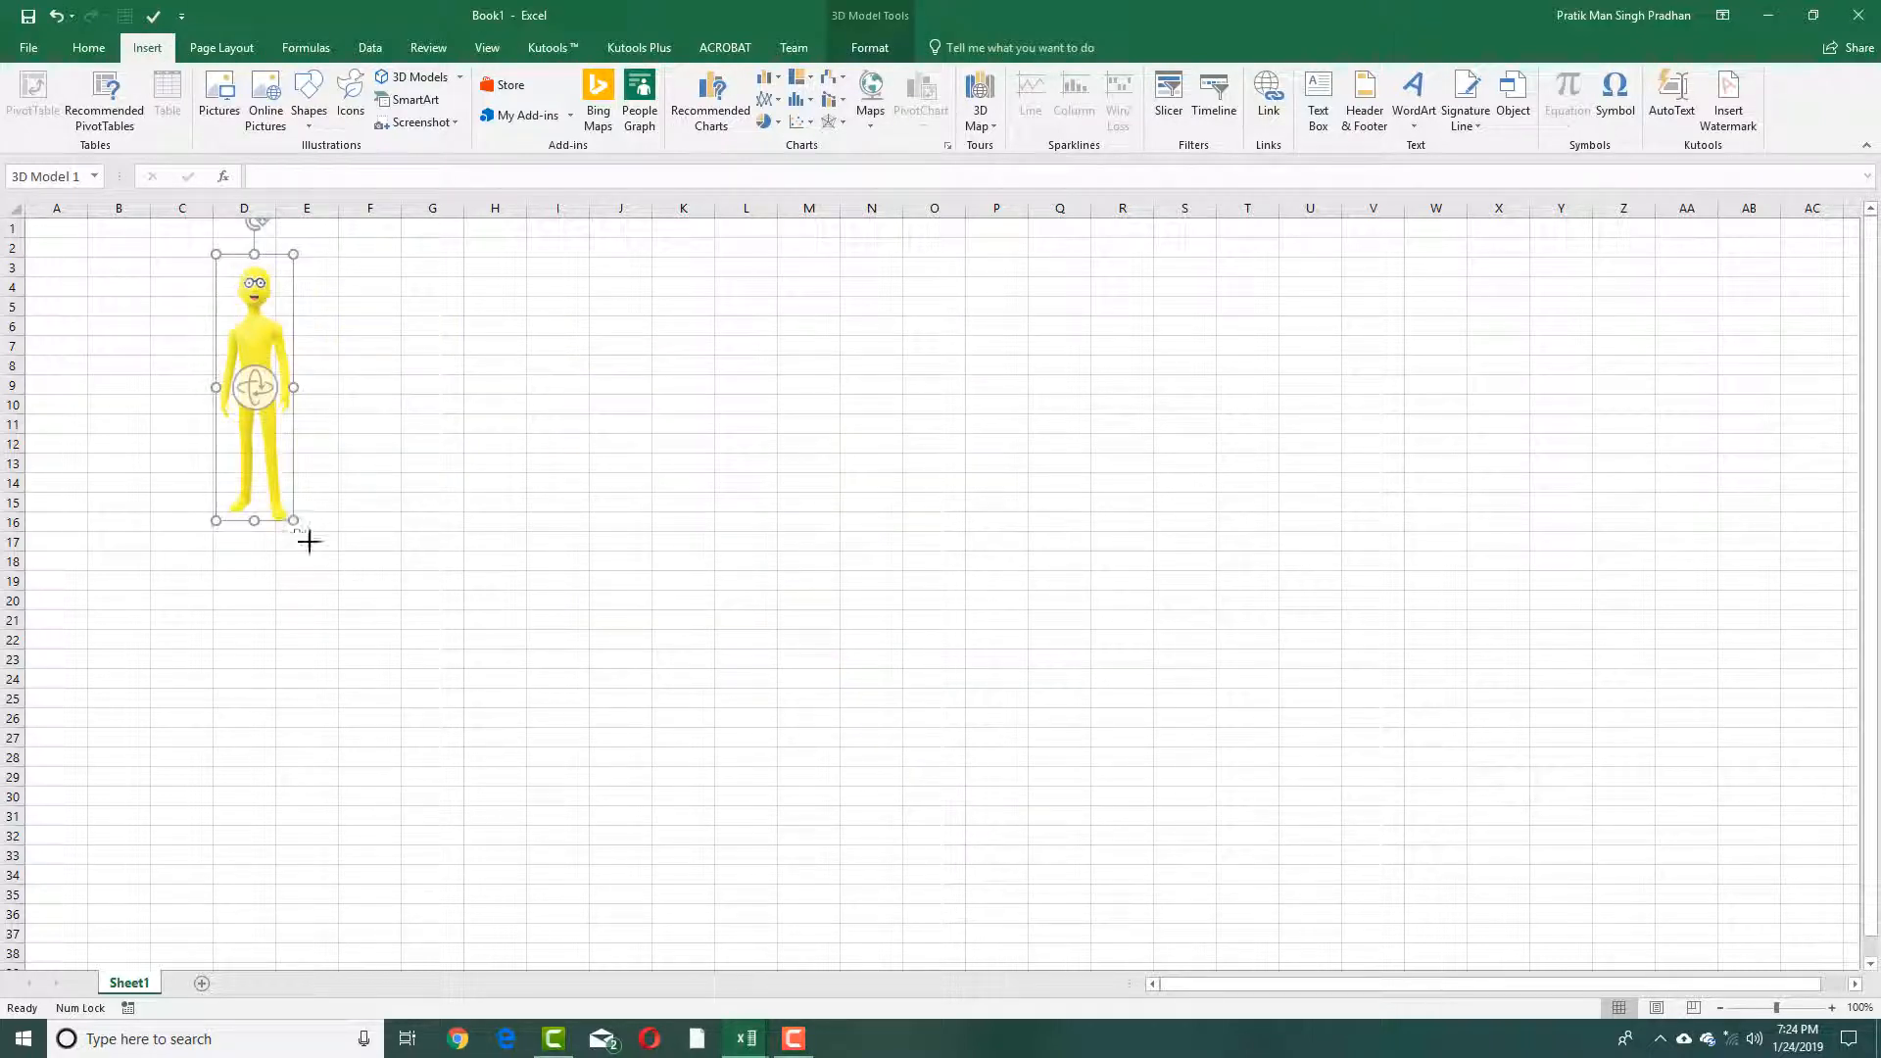
pyautogui.moveTo(294, 520); pyautogui.dragTo(529, 806)
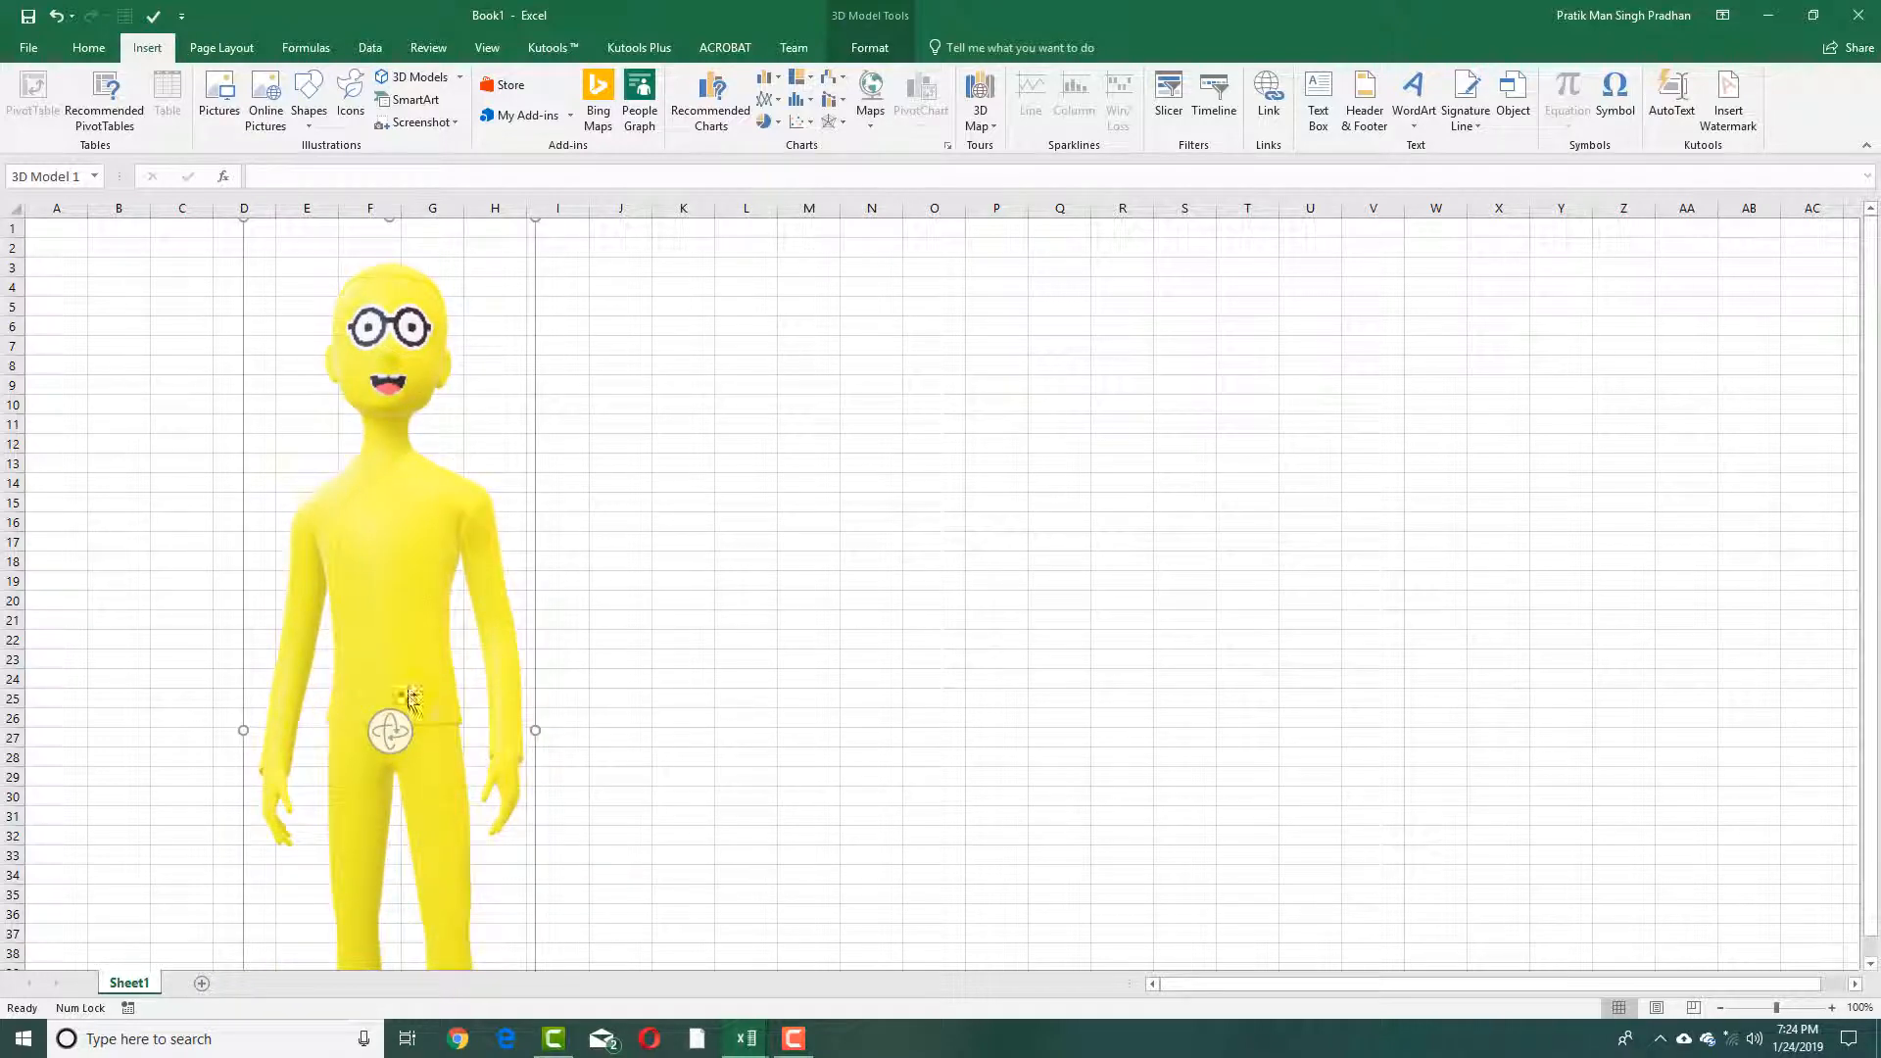
pyautogui.moveTo(389, 729); pyautogui.dragTo(402, 729)
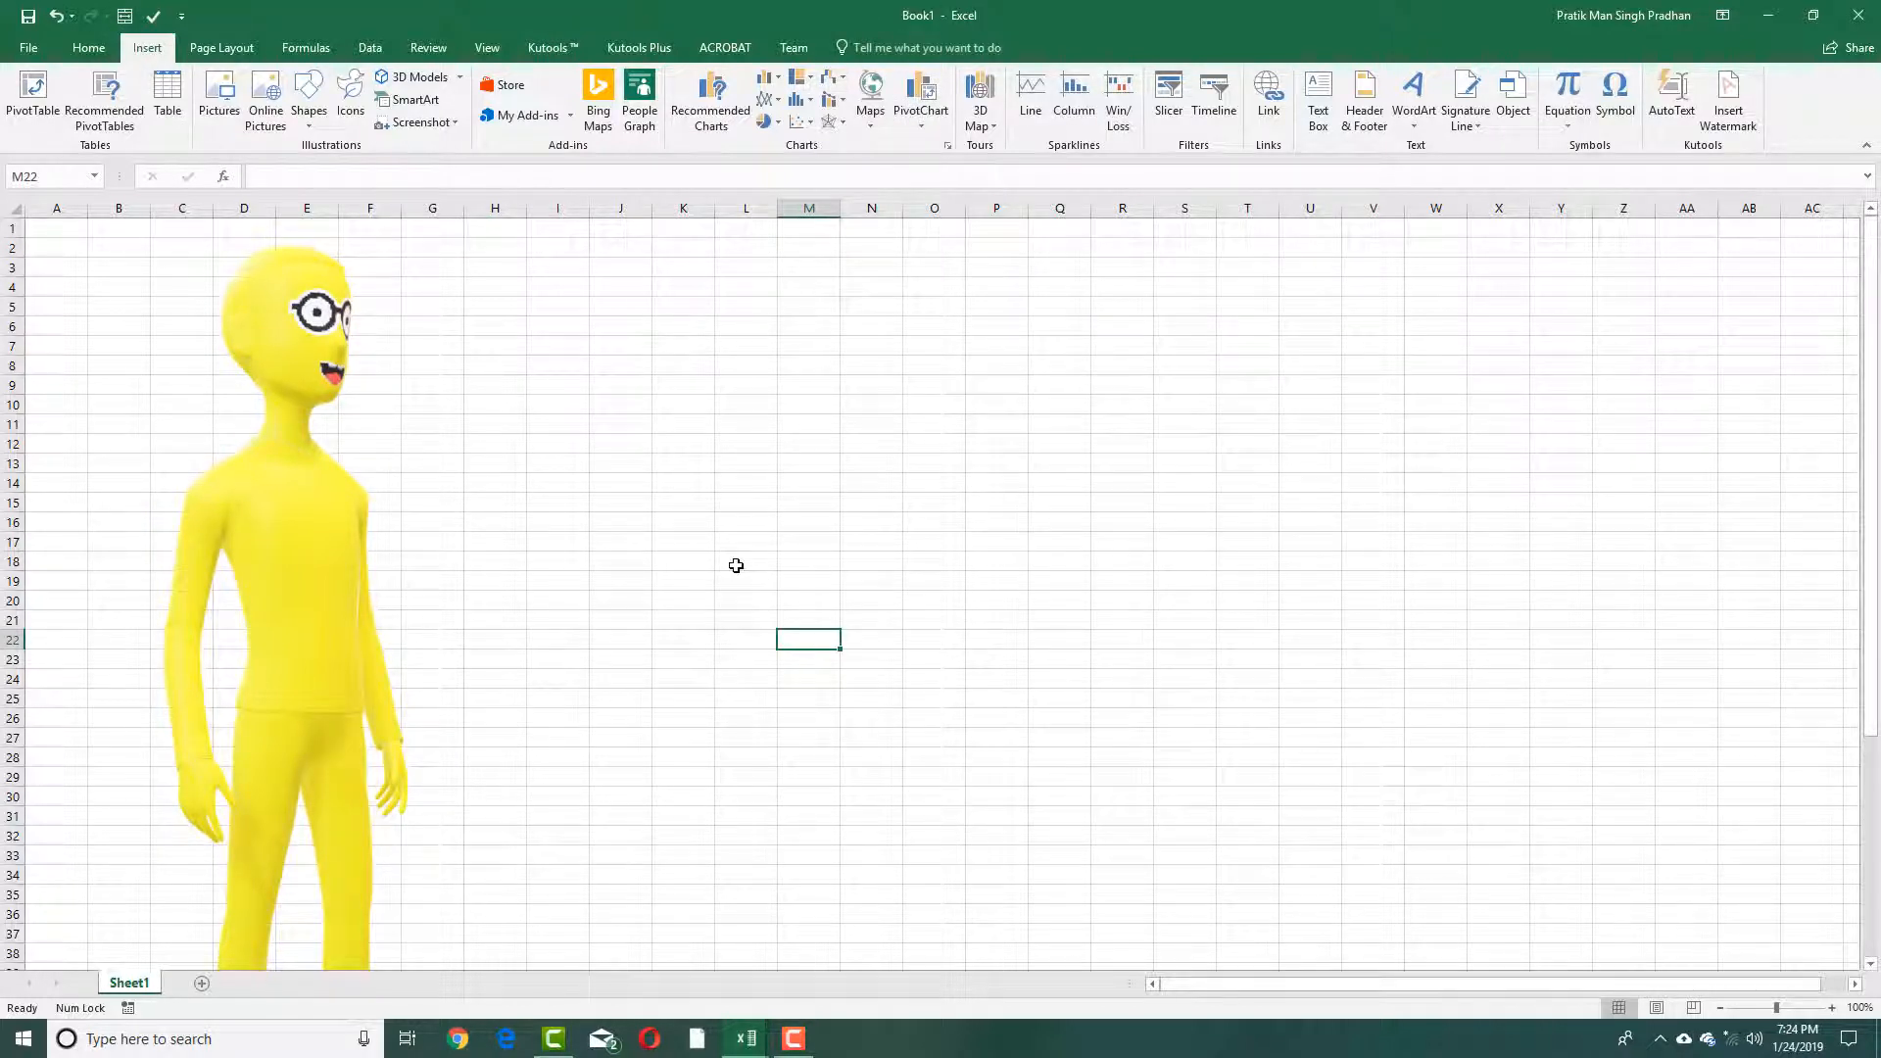
pyautogui.moveTo(725, 543)
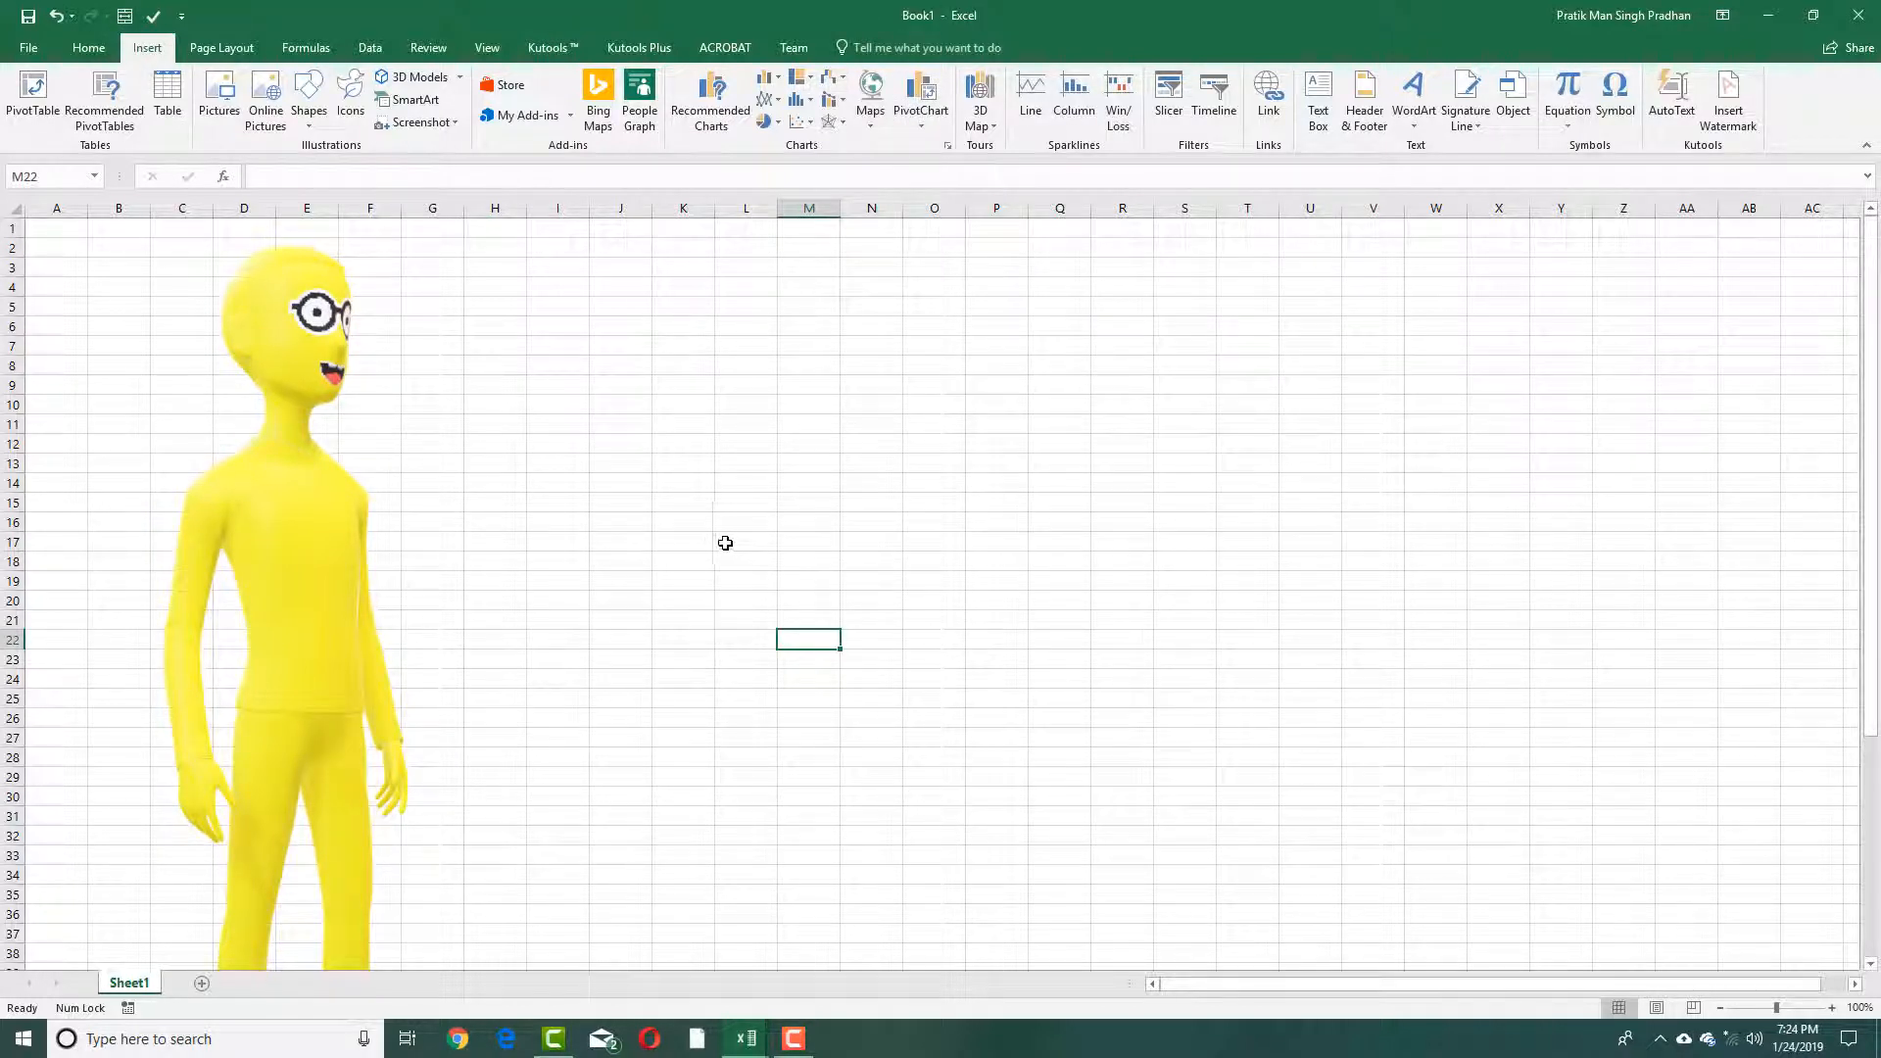
pyautogui.moveTo(723, 536)
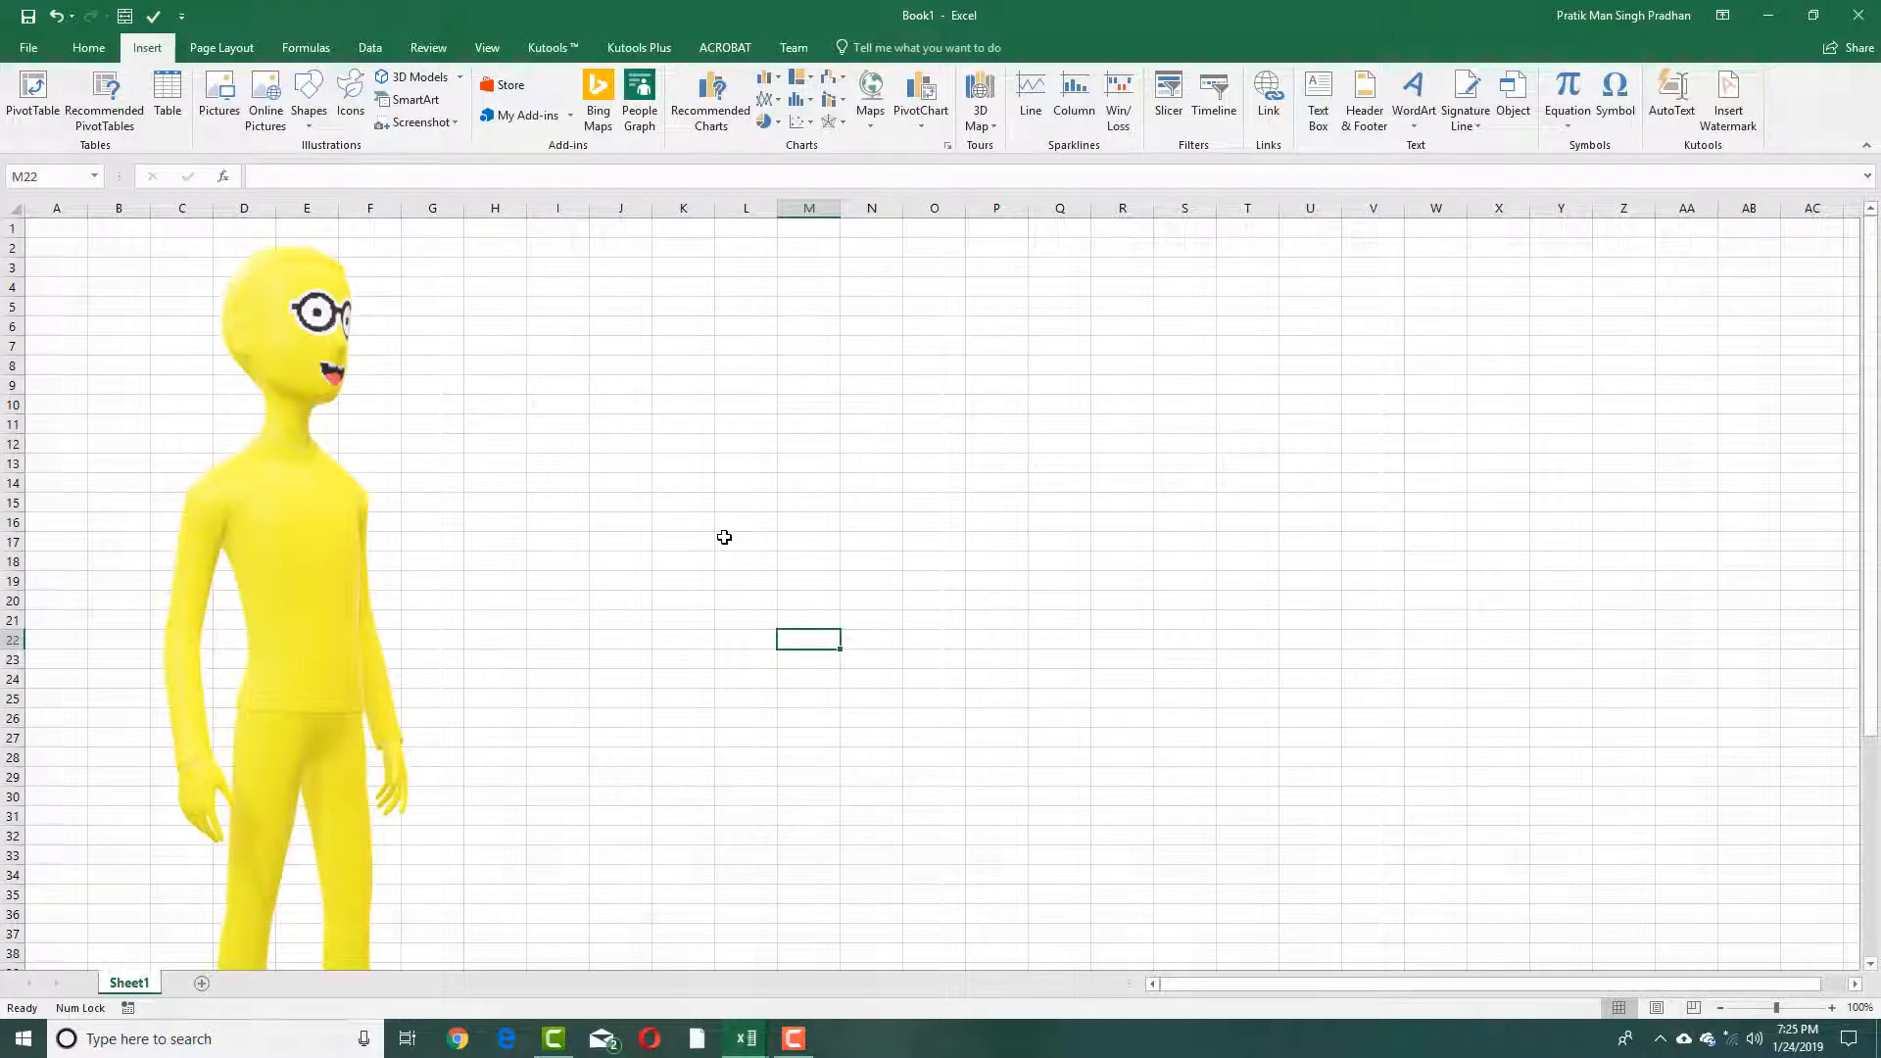